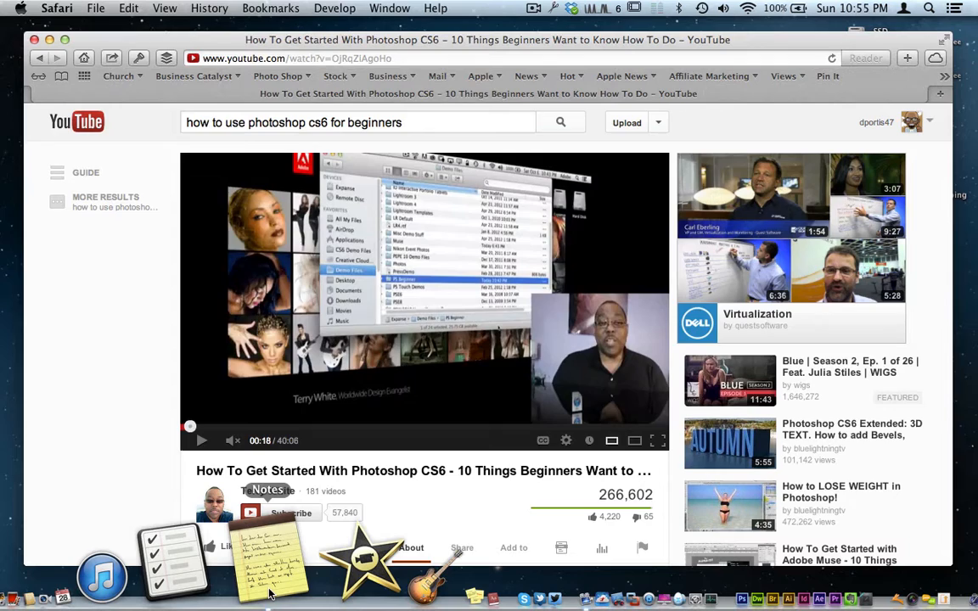
# - Launch Notes from the Dock to get a new blank note over Safari
pyautogui.click(267, 561)
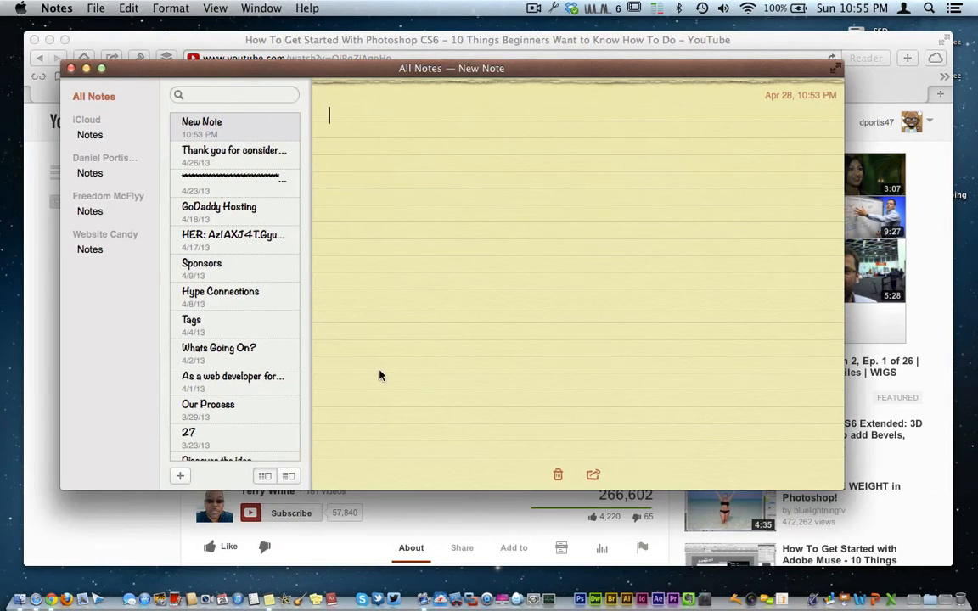
pyautogui.moveTo(323, 247)
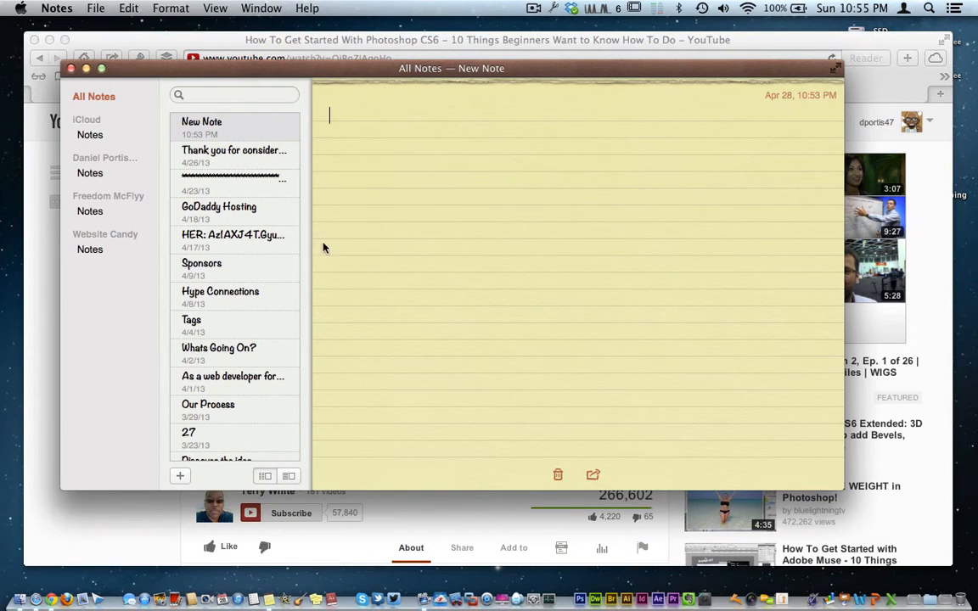
pyautogui.moveTo(449, 93)
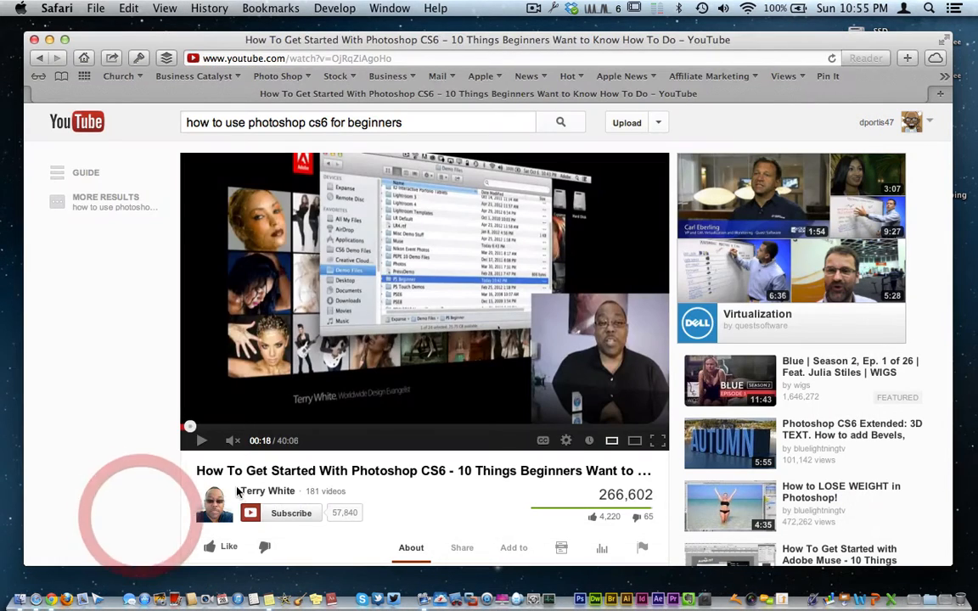
pyautogui.moveTo(469, 495)
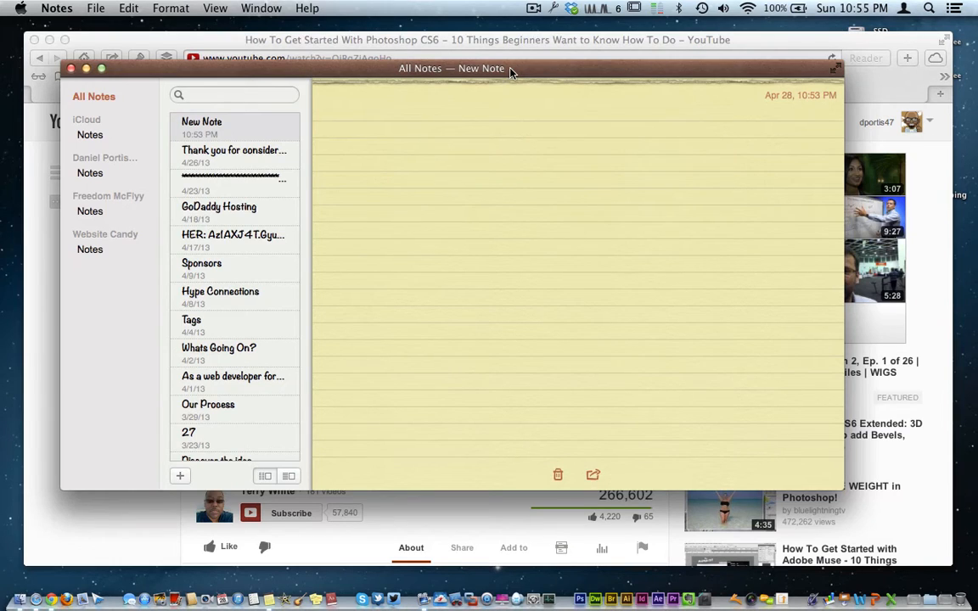
pyautogui.moveTo(394, 75)
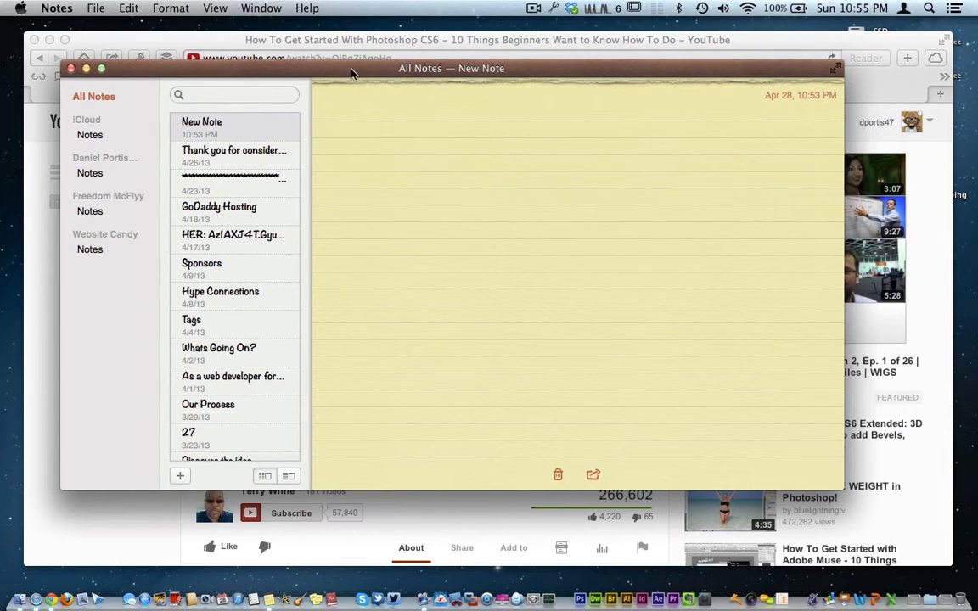
pyautogui.moveTo(263, 42)
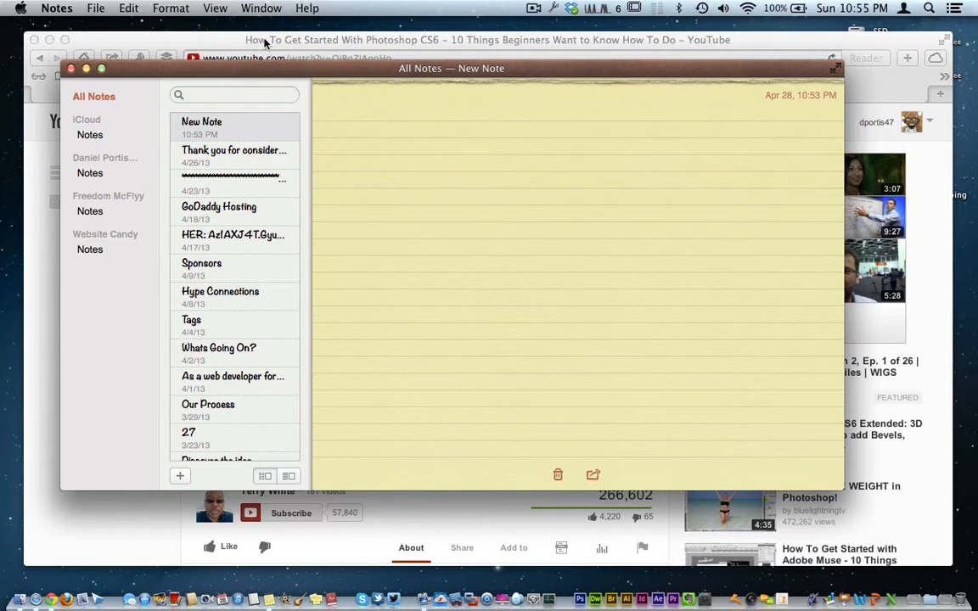
# - Make the note window Translucent and push its transparency slider toward Barely visible
pyautogui.click(262, 8)
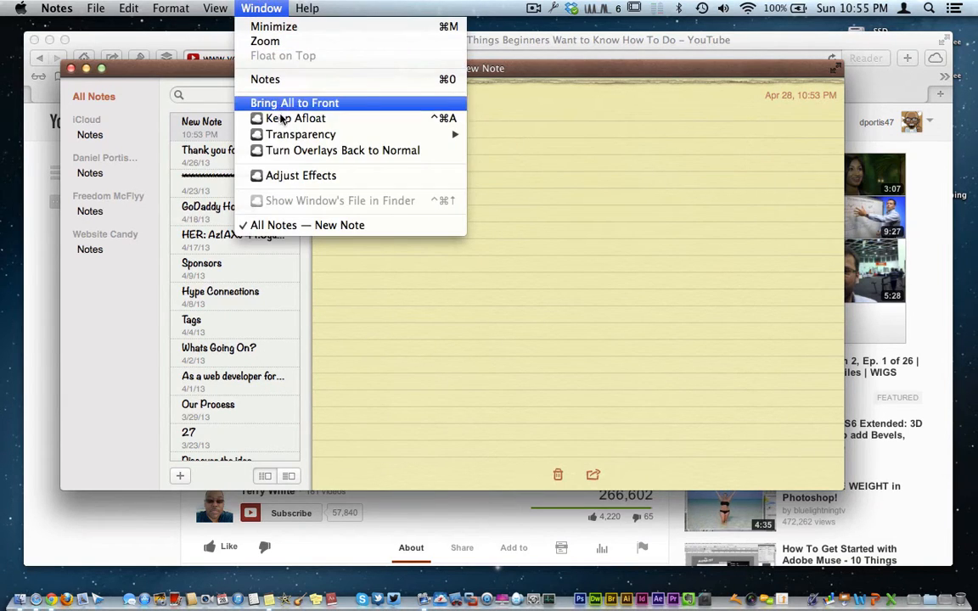
pyautogui.moveTo(342, 150)
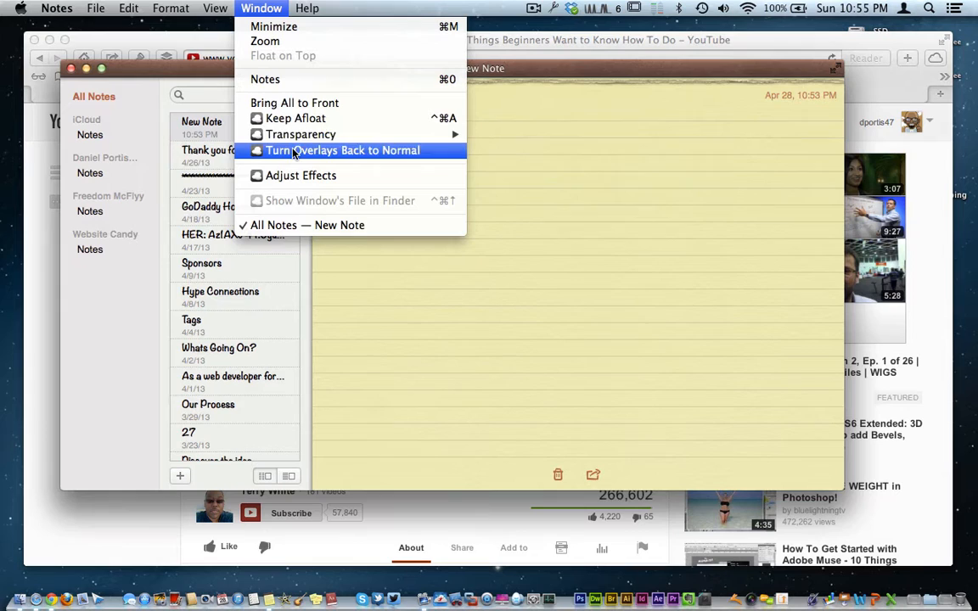
pyautogui.moveTo(300, 134)
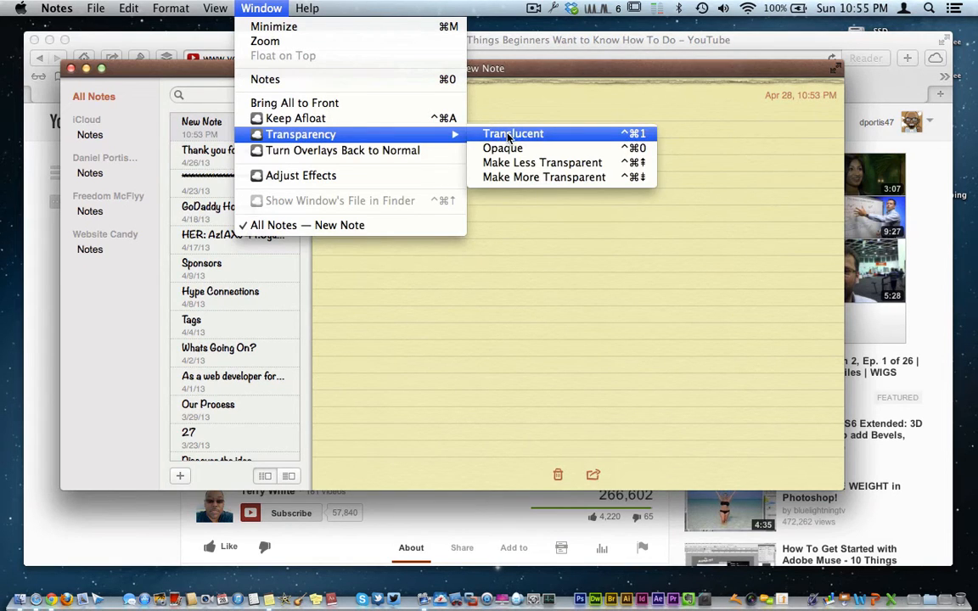
pyautogui.click(512, 133)
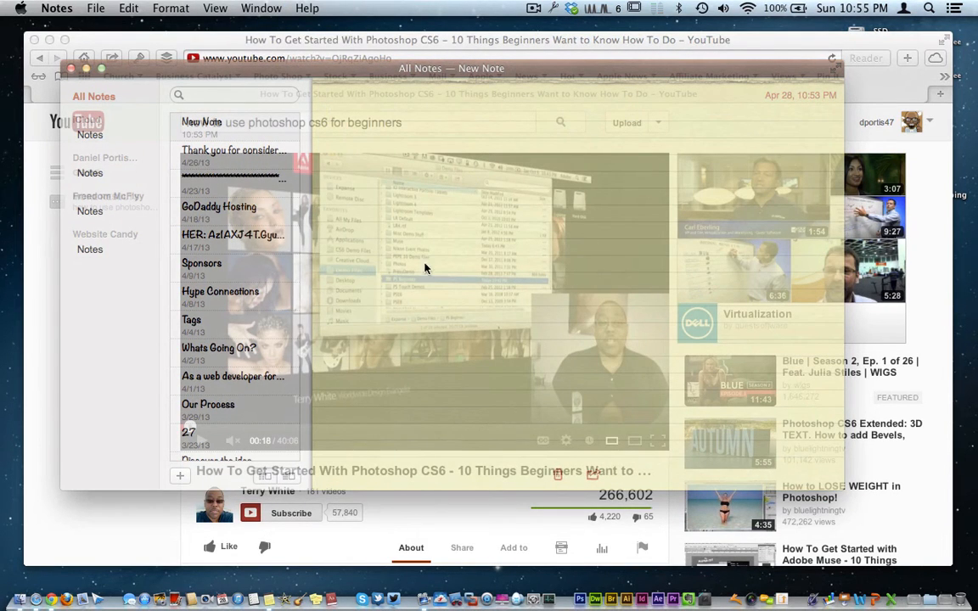
pyautogui.click(262, 7)
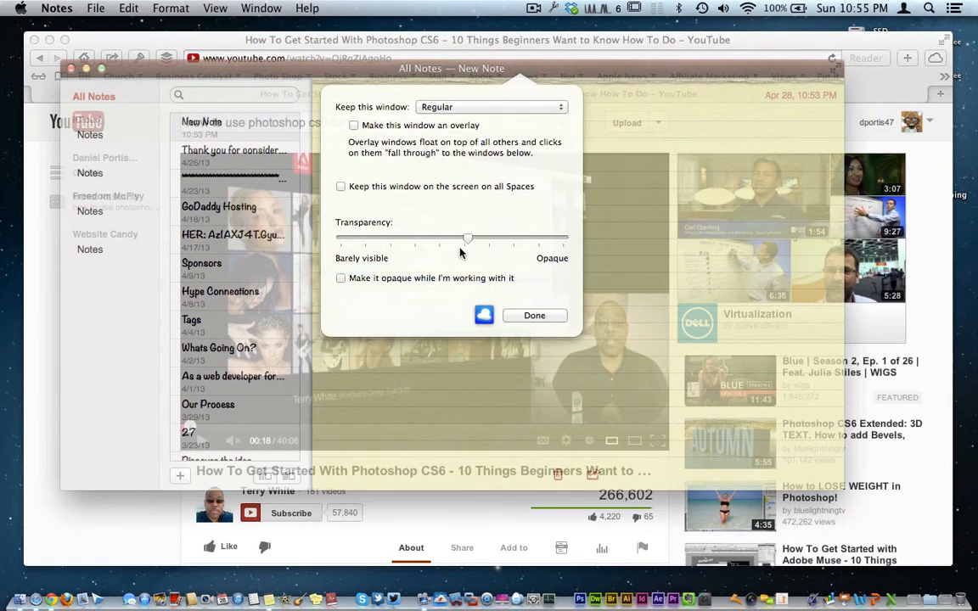
pyautogui.moveTo(468, 238); pyautogui.dragTo(363, 246)
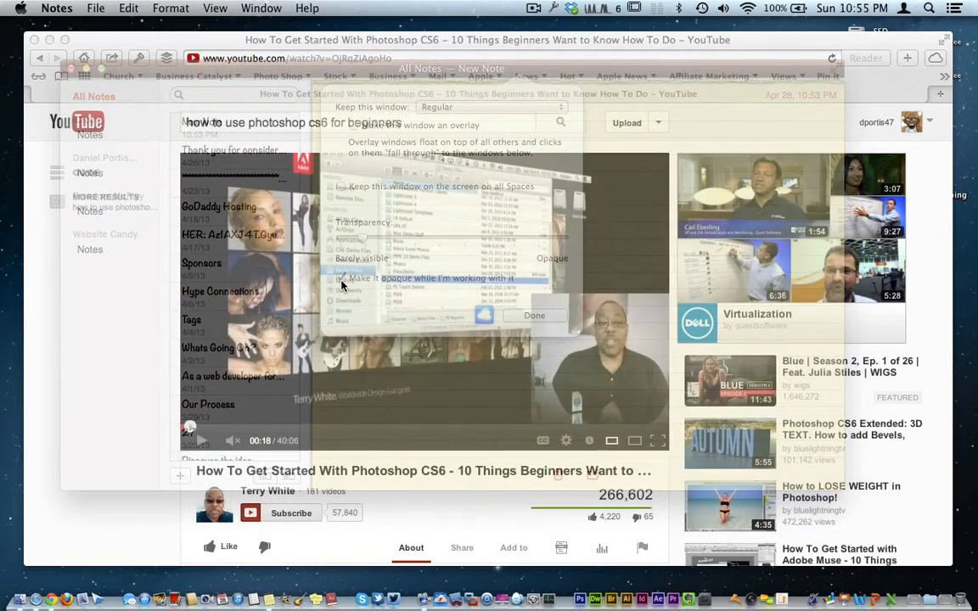
pyautogui.moveTo(523, 325)
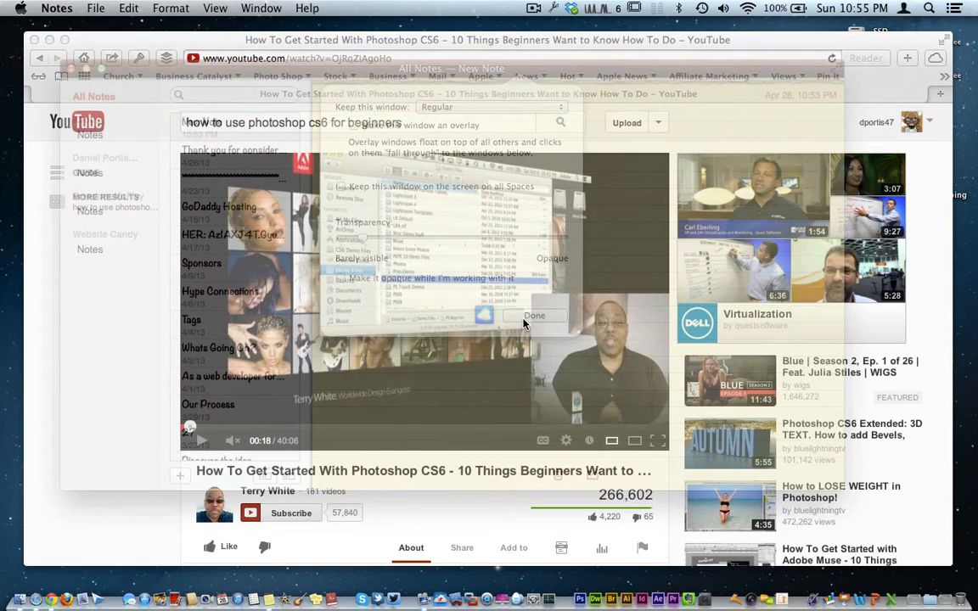
pyautogui.click(534, 315)
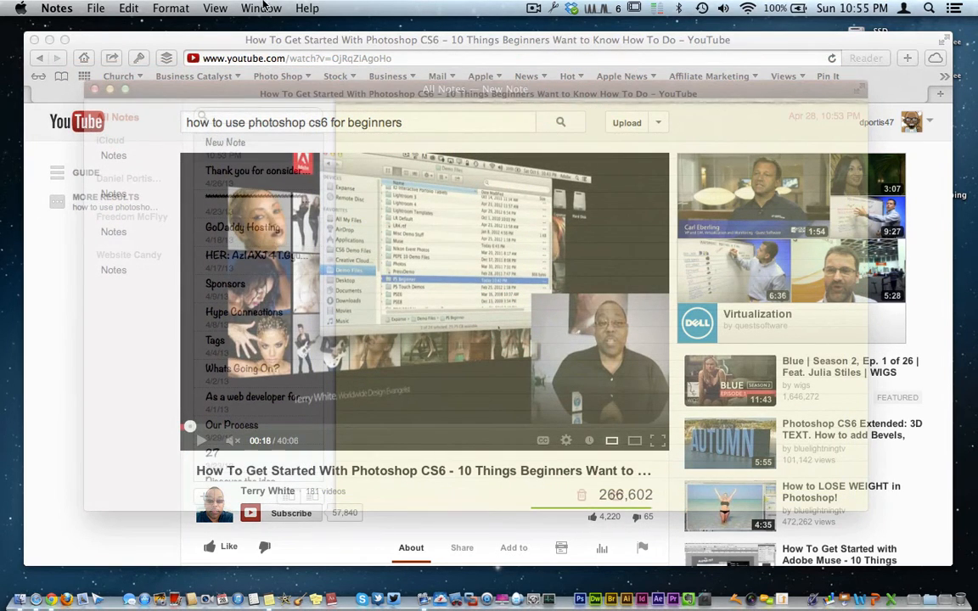
# - Turn on Keep Afloat for the translucent Notes window
pyautogui.click(261, 8)
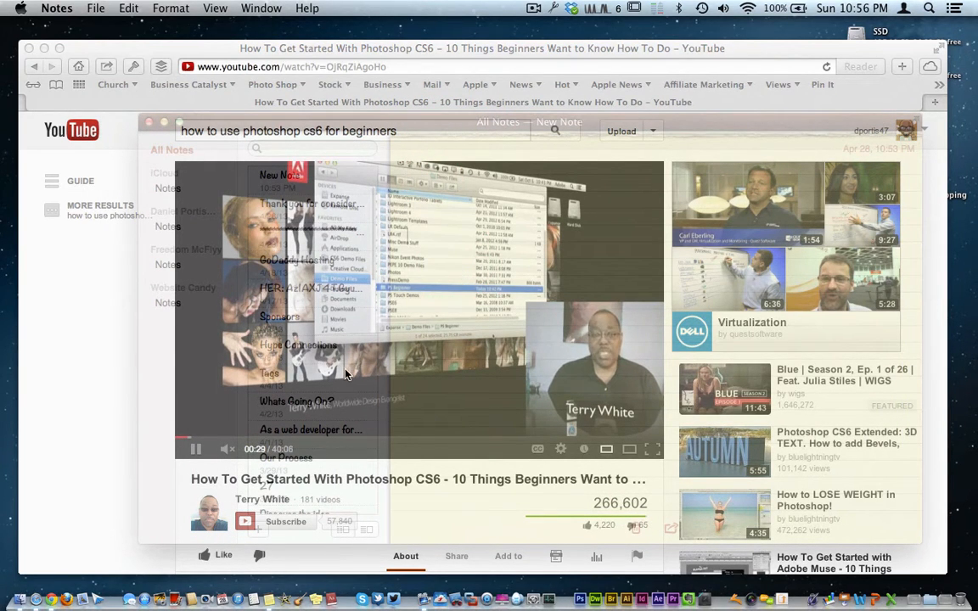
pyautogui.moveTo(451, 283)
pyautogui.write('Take Notes')
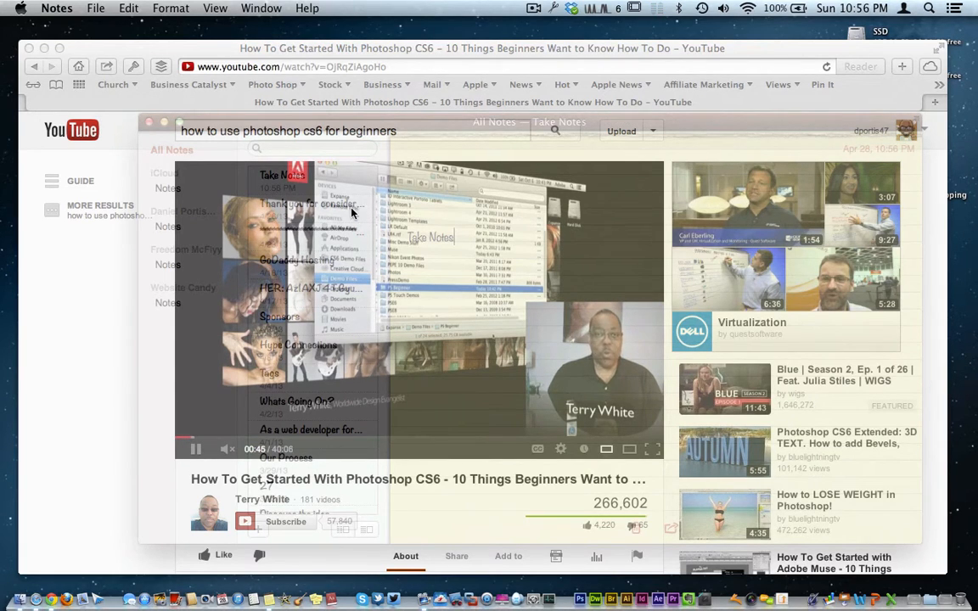
pyautogui.moveTo(739, 151)
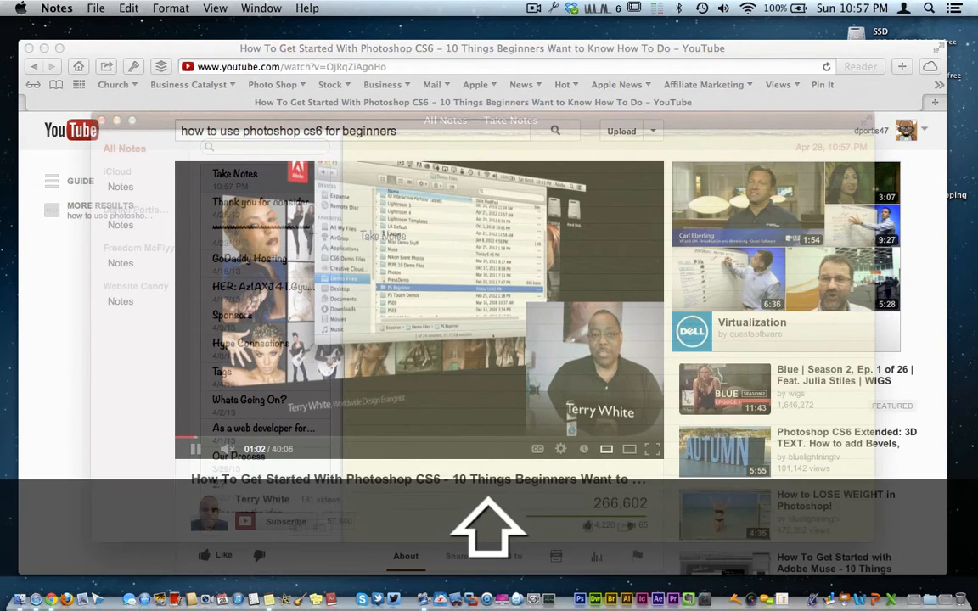
# - Type 'Take Notes Terry White:' into the floating note
pyautogui.write('Te')
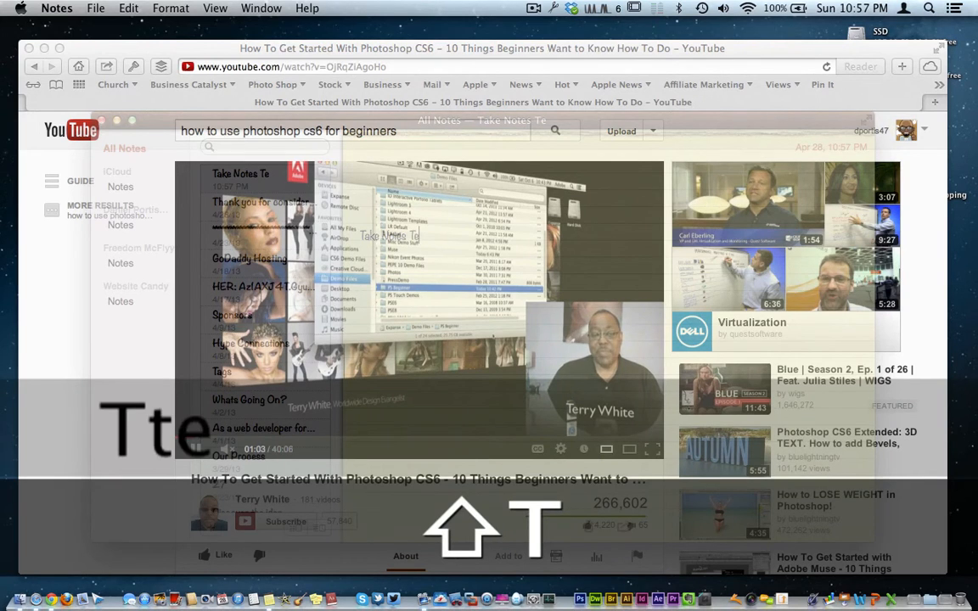
pyautogui.write('White:')
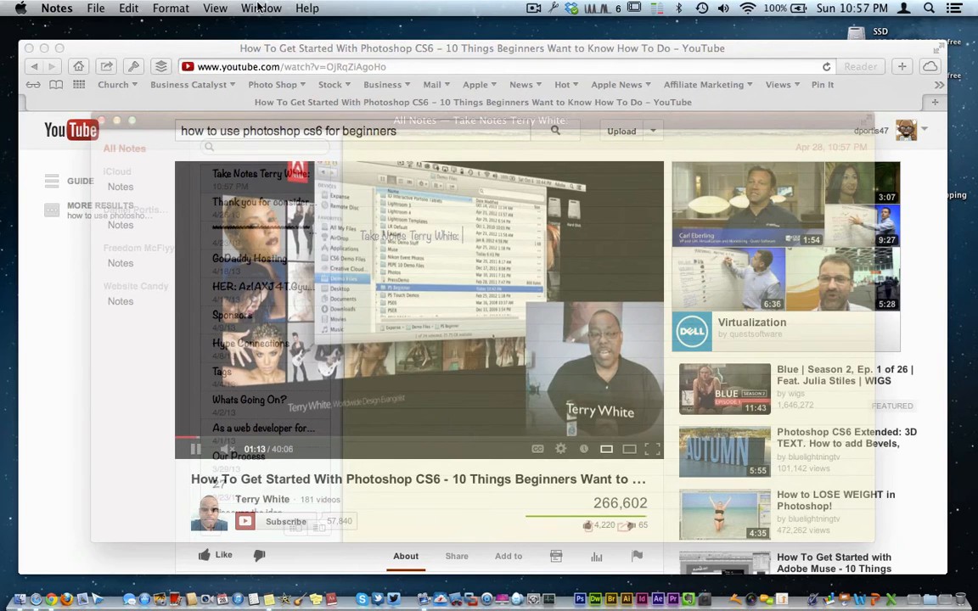
# - Turn overlays back to normal and confirm Keep Afloat is off
pyautogui.click(261, 7)
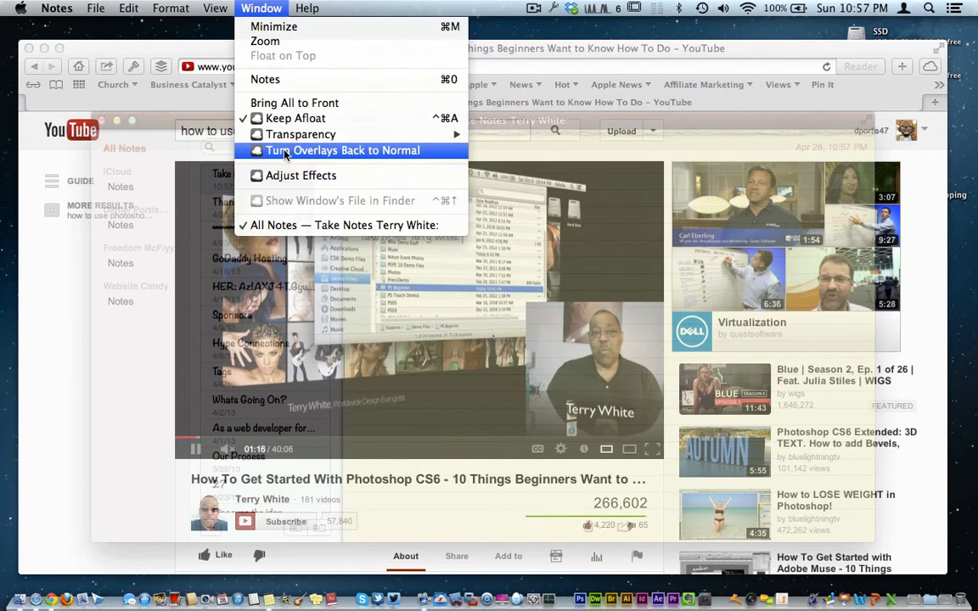
pyautogui.click(343, 151)
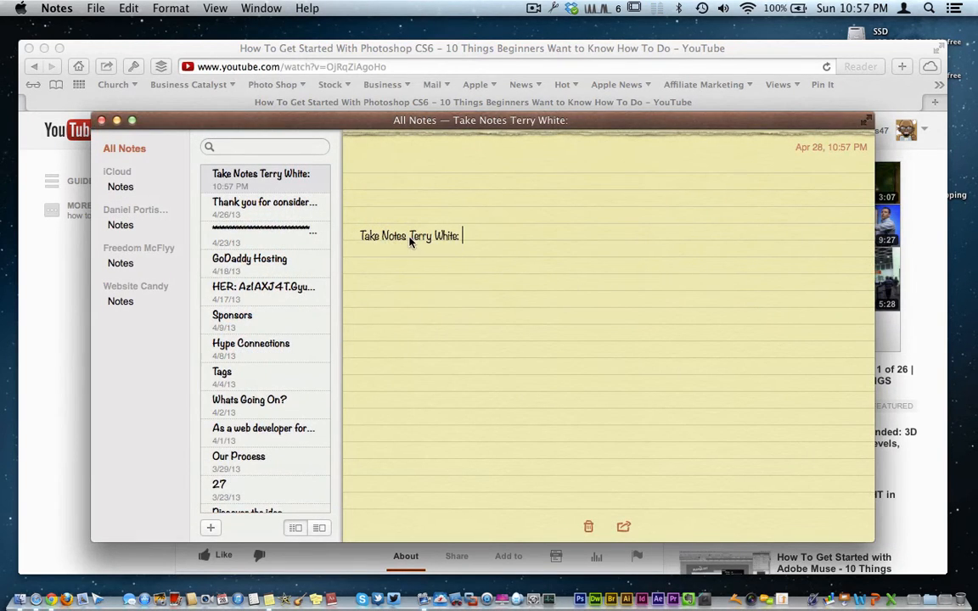
pyautogui.moveTo(493, 253)
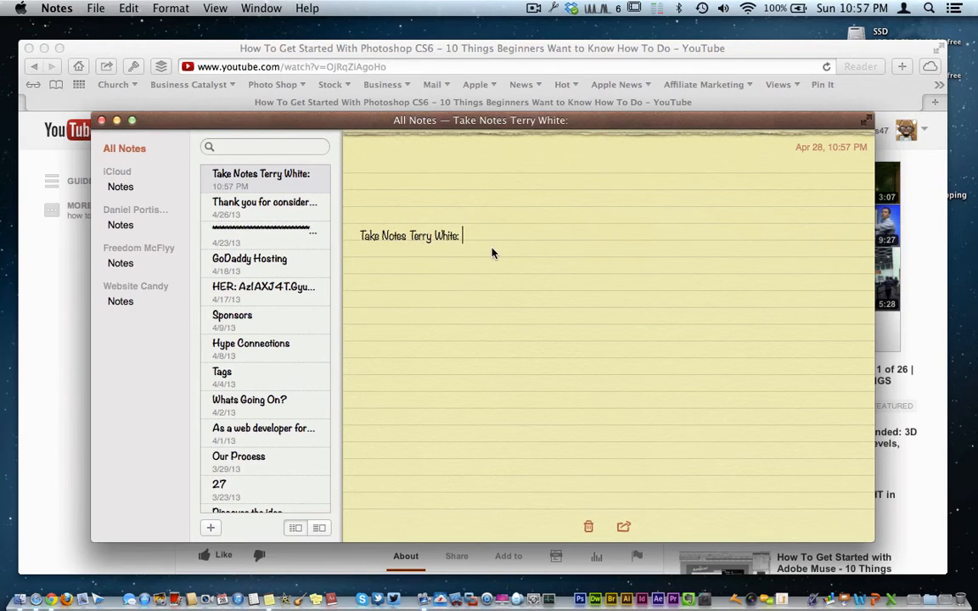
pyautogui.moveTo(378, 189)
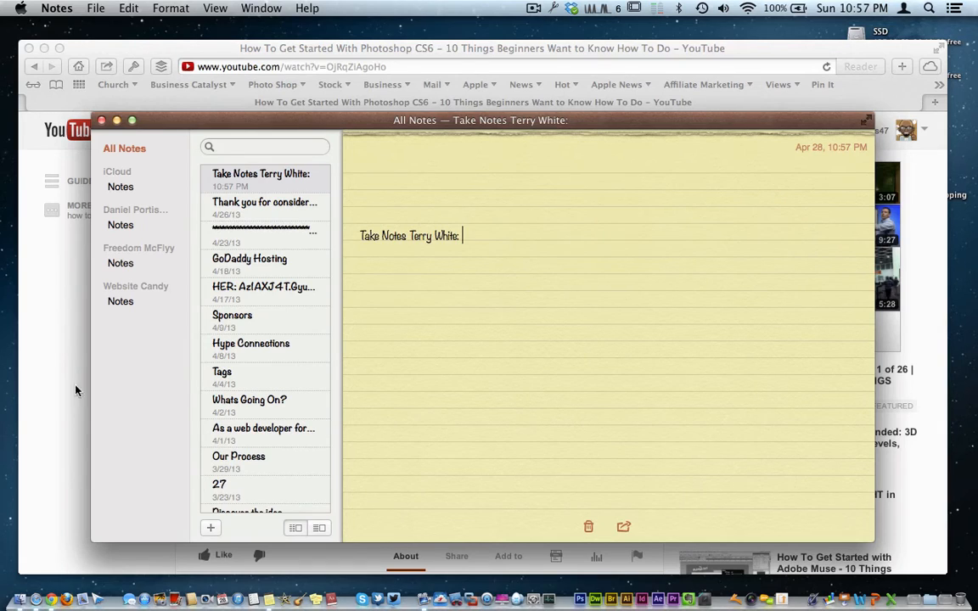
pyautogui.moveTo(340, 410)
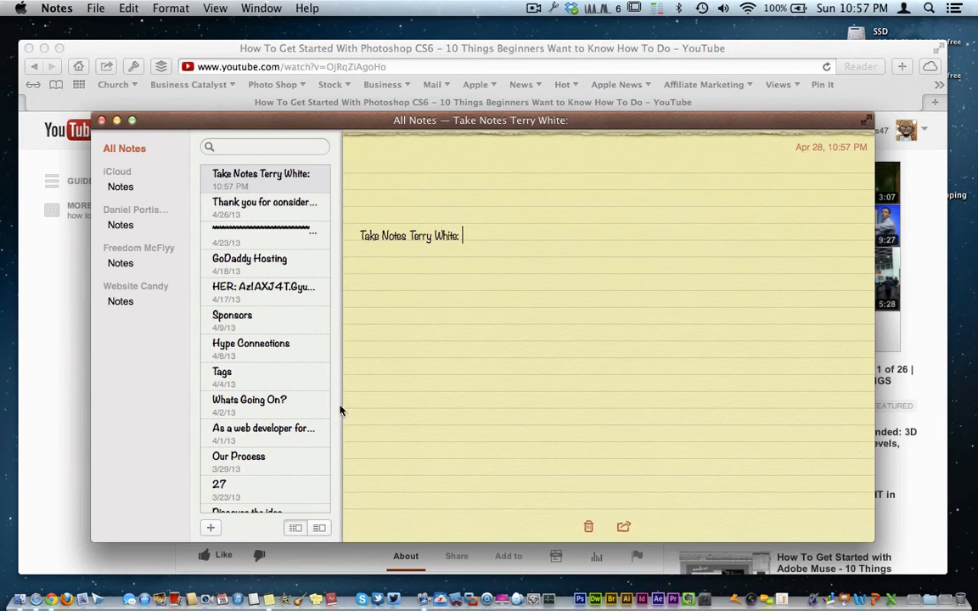
pyautogui.moveTo(503, 249)
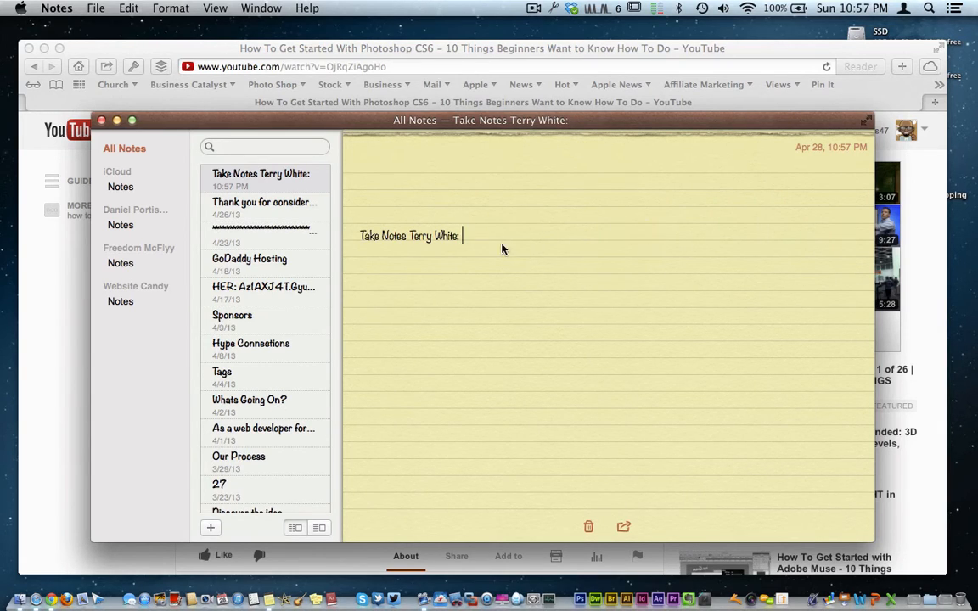
pyautogui.click(262, 8)
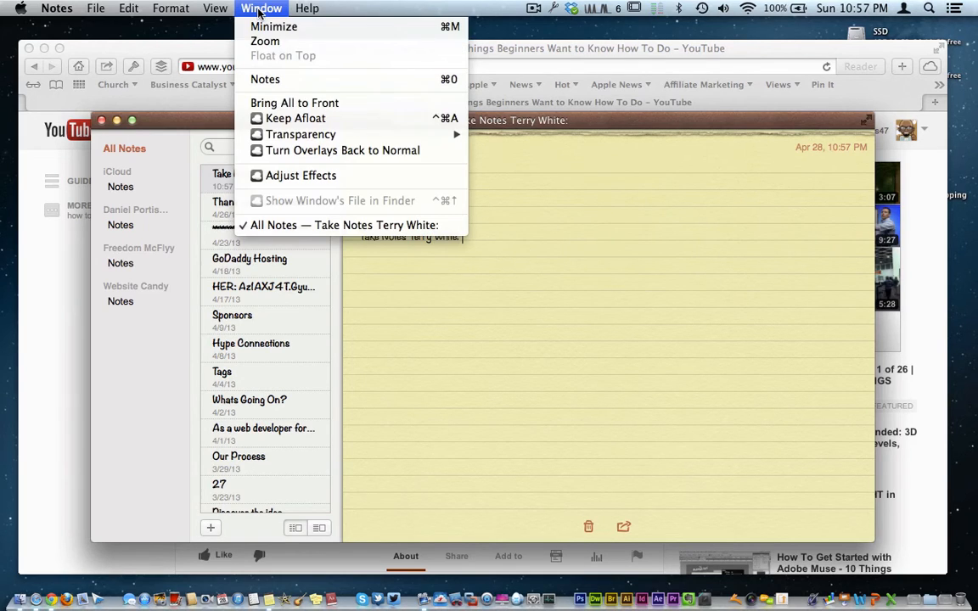
pyautogui.moveTo(342, 150)
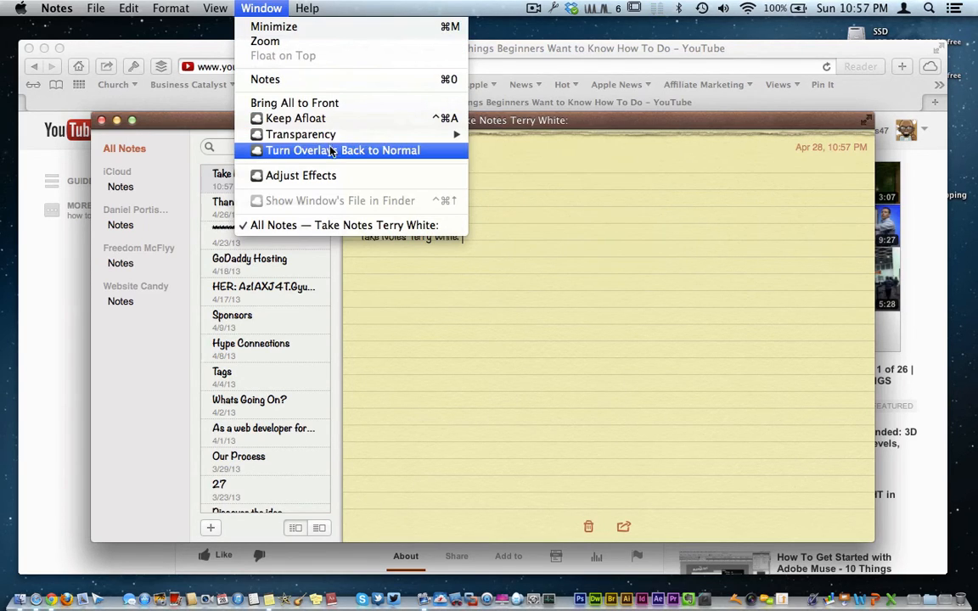